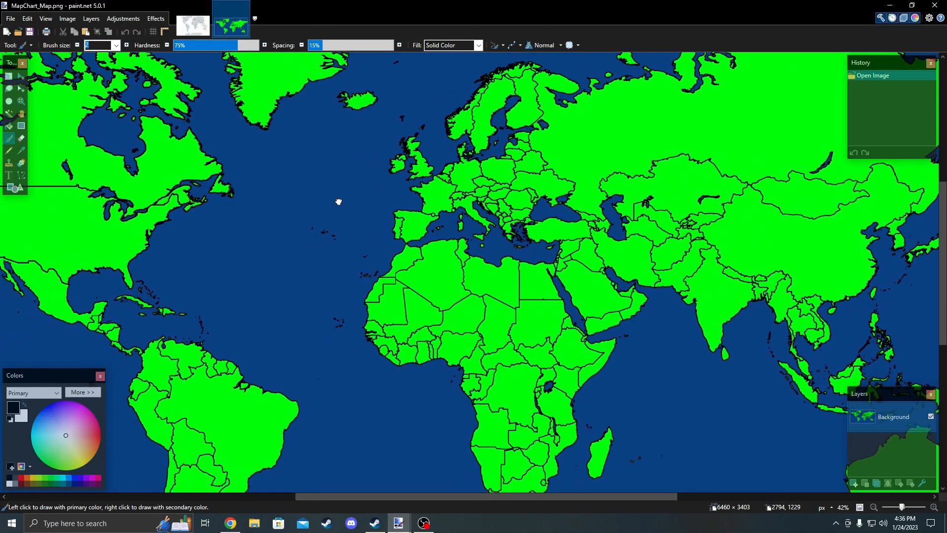
{"action": "mouse_move", "coordinate": [163, 188]}
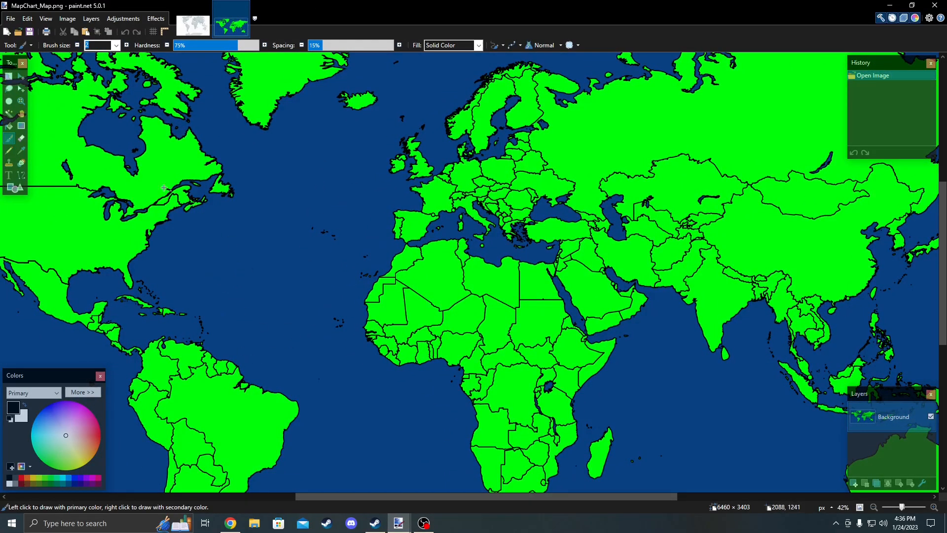
{"action": "mouse_move", "coordinate": [9, 127]}
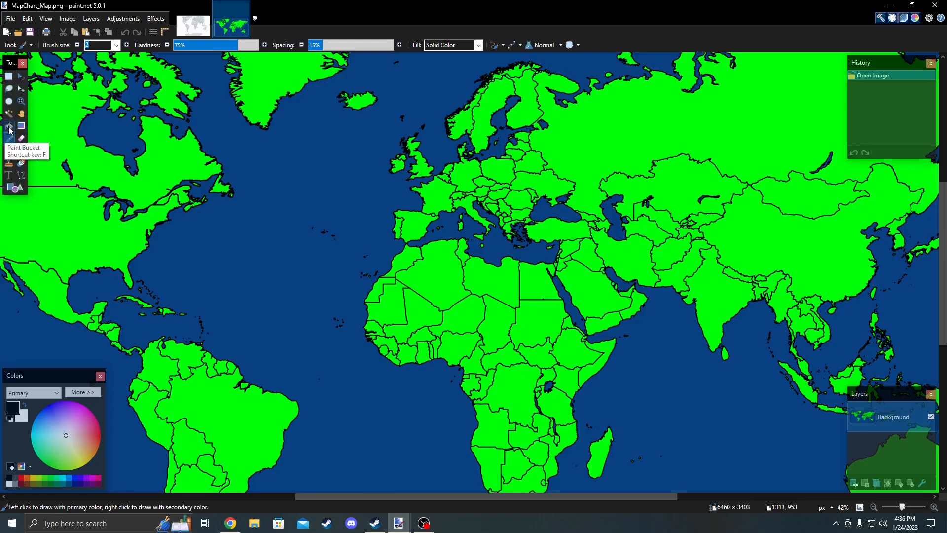
Select the Paint Bucket tool to fill countries on the Western Europe map
{"action": "left_click", "coordinate": [10, 126]}
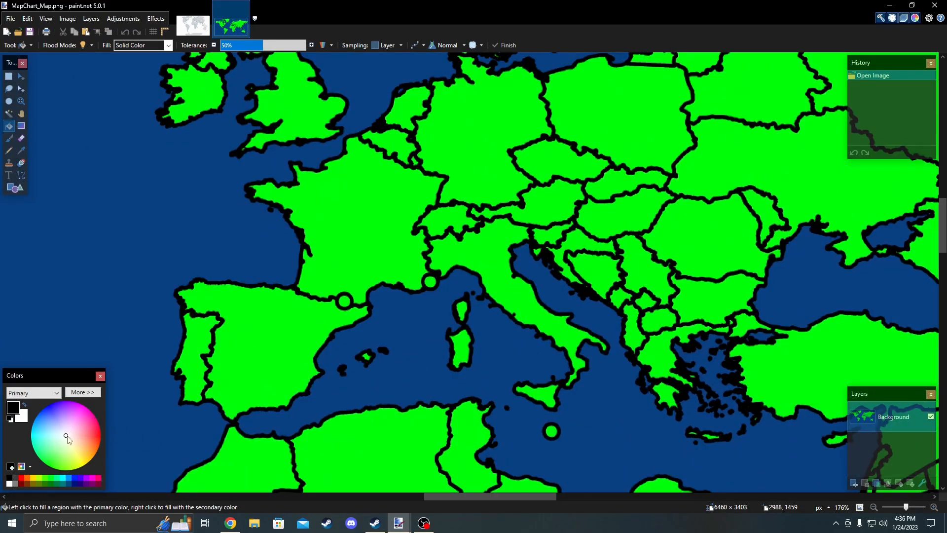
Bucket-fill France solid blue and Germany solid red
{"action": "left_click", "coordinate": [67, 437]}
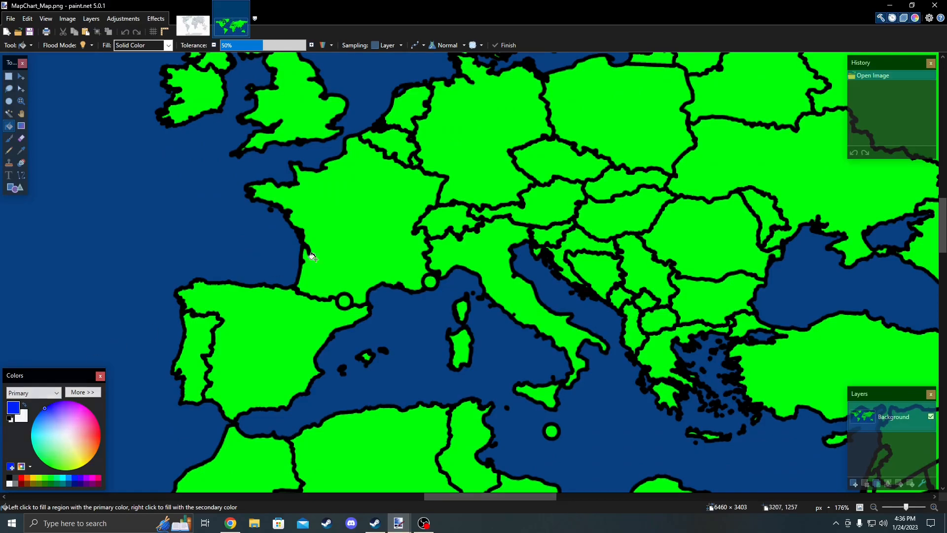
{"action": "left_click", "coordinate": [349, 231]}
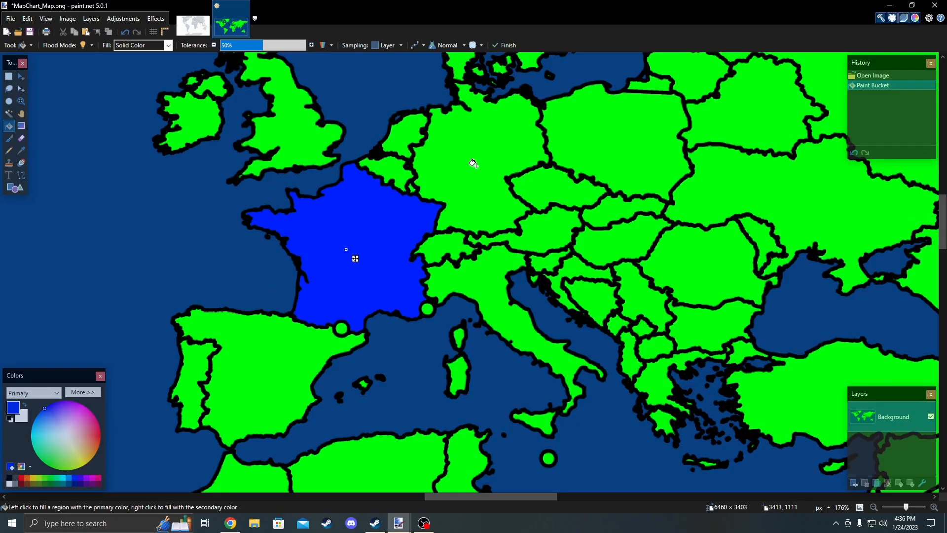
{"action": "left_click", "coordinate": [485, 176]}
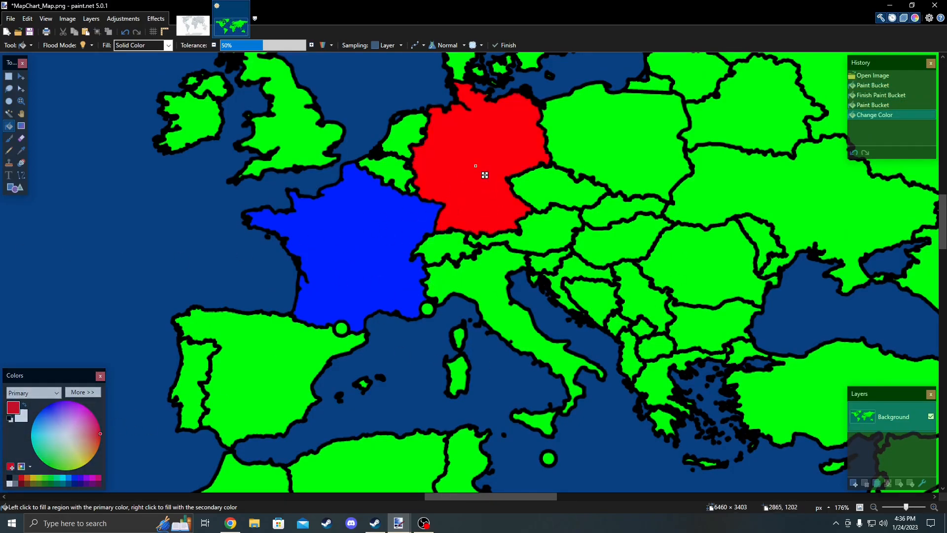
{"action": "mouse_move", "coordinate": [250, 226]}
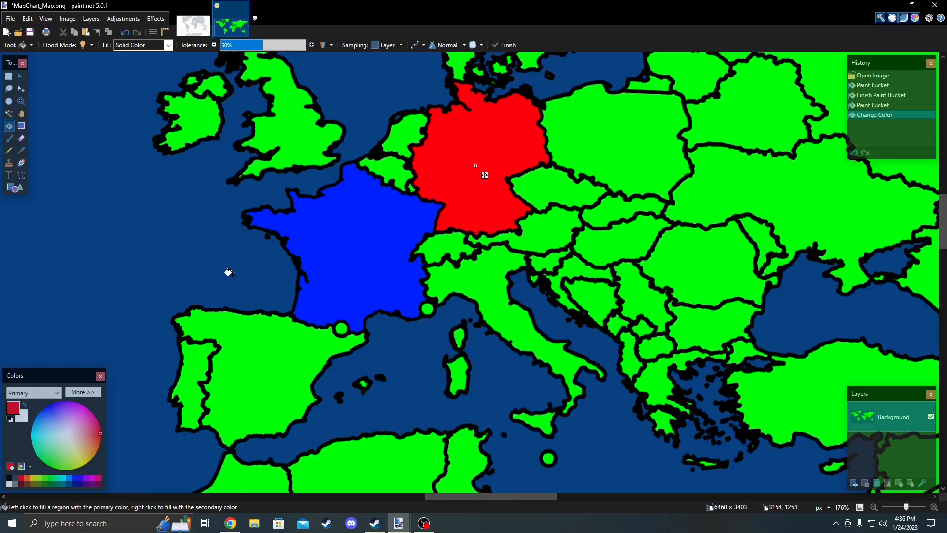
{"action": "mouse_move", "coordinate": [19, 164]}
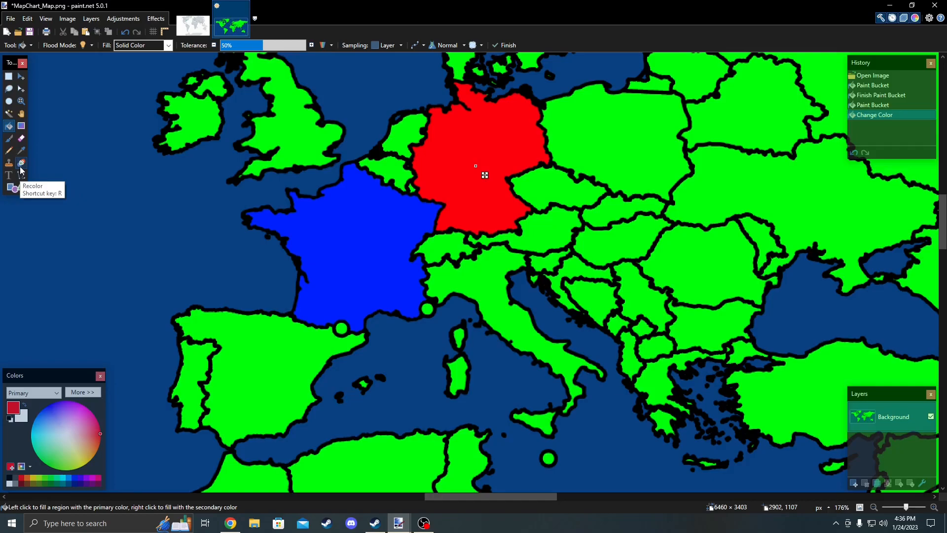
Choose the Recolor brush with a pink painting colour
{"action": "left_click", "coordinate": [21, 162]}
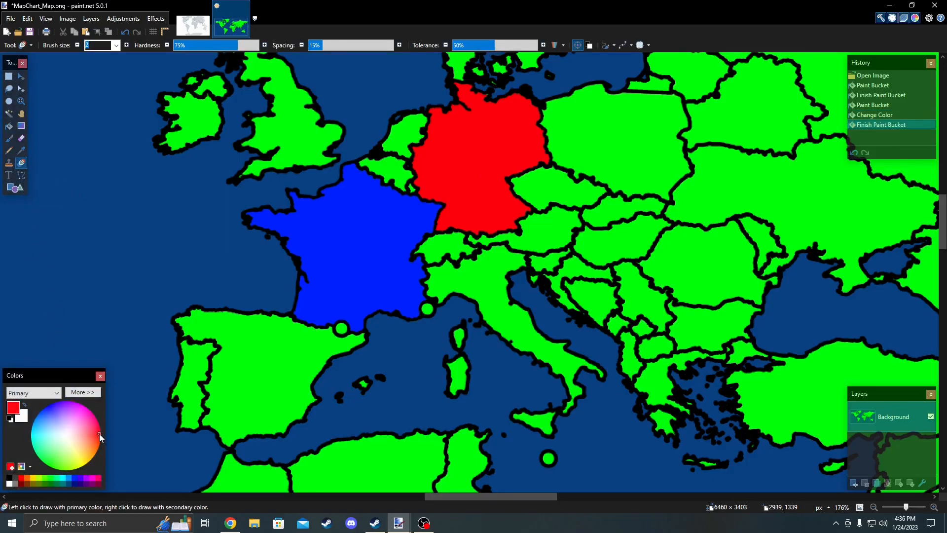
{"action": "left_click", "coordinate": [87, 439]}
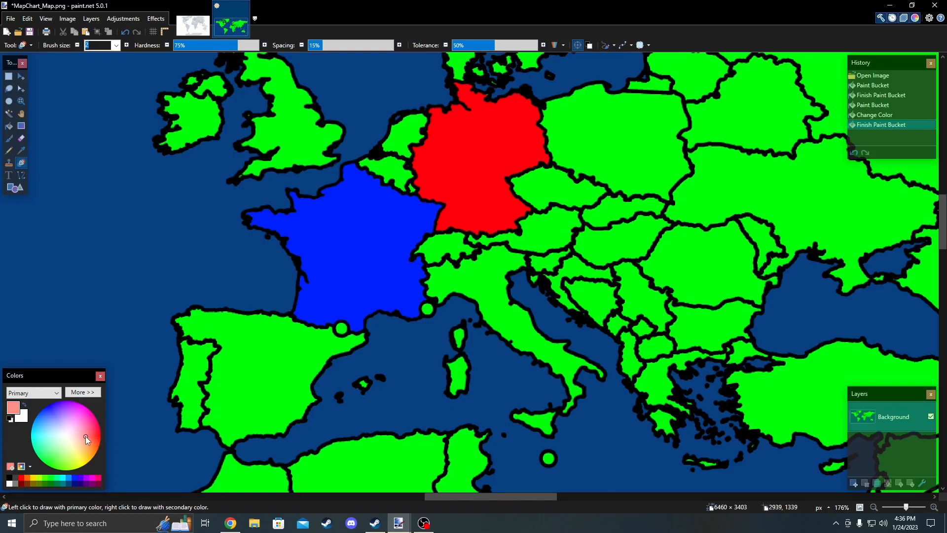
{"action": "left_click", "coordinate": [95, 435]}
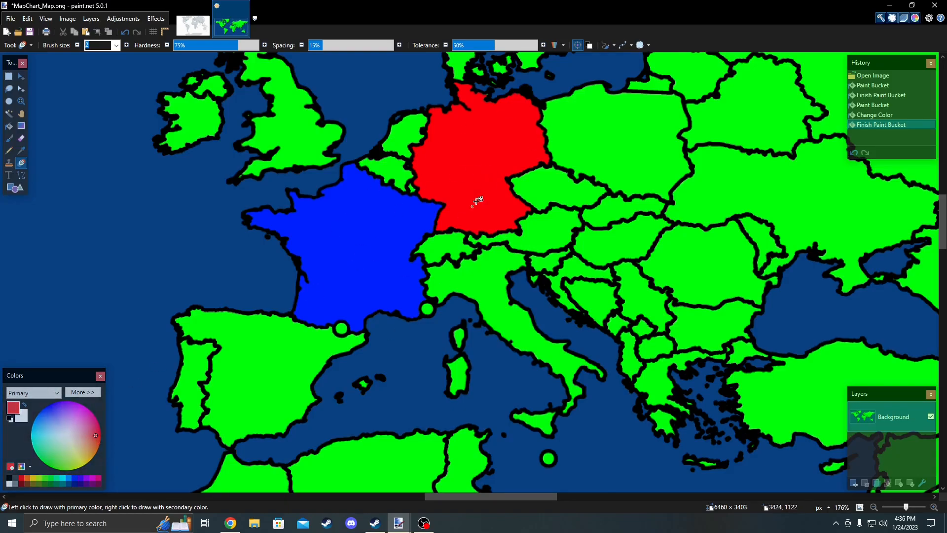
{"action": "mouse_move", "coordinate": [95, 439]}
{"action": "type", "text": "14"}
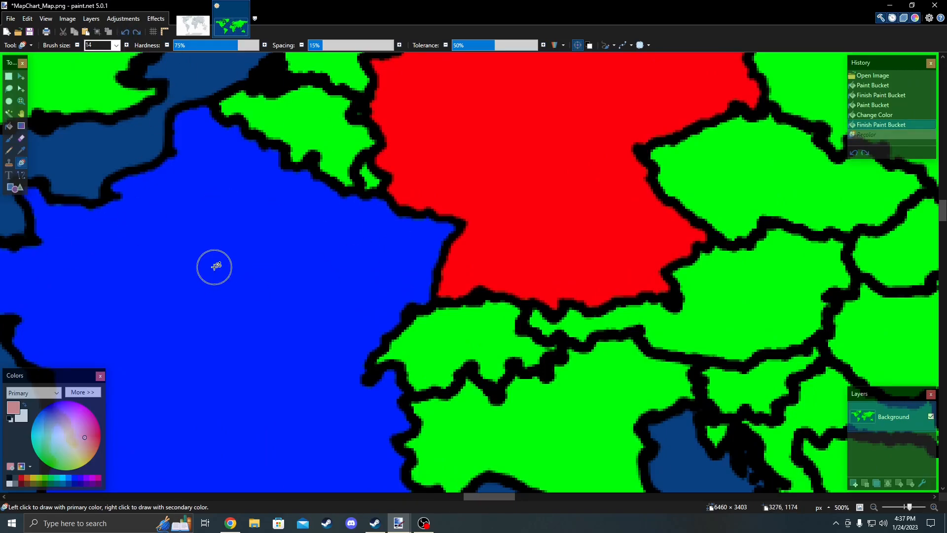
{"action": "mouse_move", "coordinate": [619, 50]}
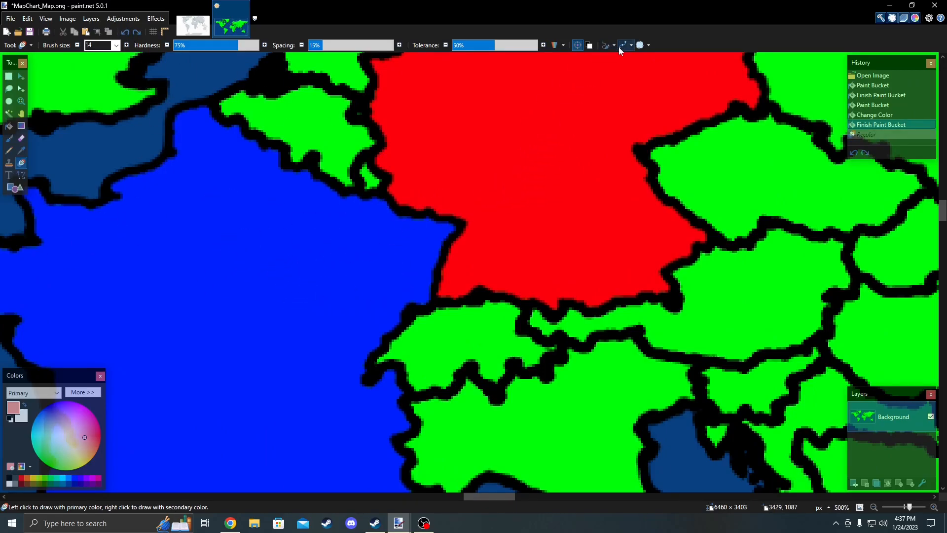
{"action": "mouse_move", "coordinate": [625, 48]}
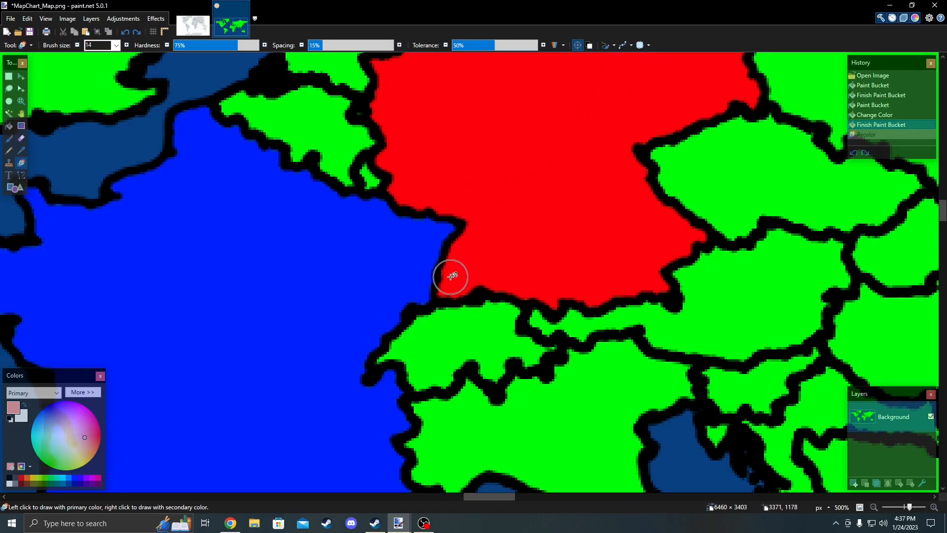
Paint a pink band along France's German border, curving into northern France
{"action": "left_click_drag", "start_coordinate": [450, 277], "coordinate": [420, 220]}
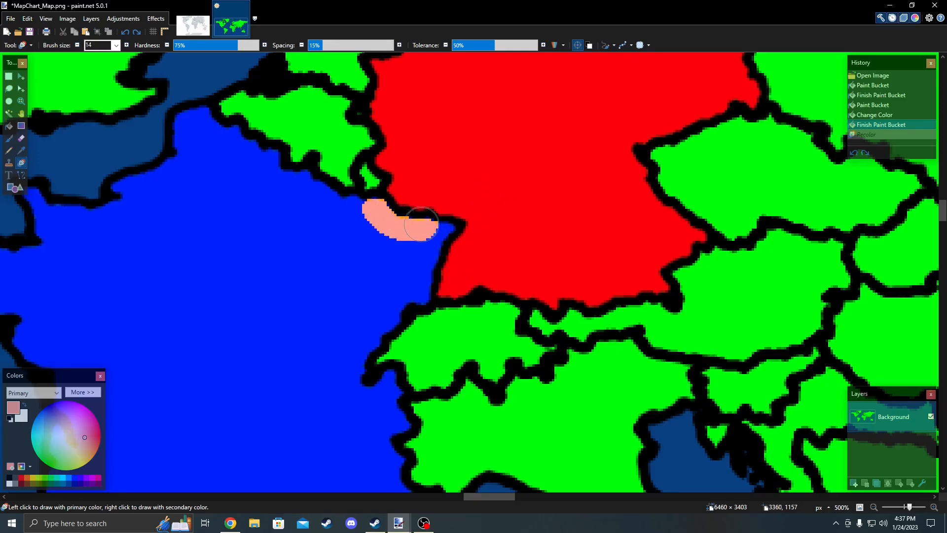
{"action": "left_click_drag", "start_coordinate": [423, 220], "coordinate": [347, 200]}
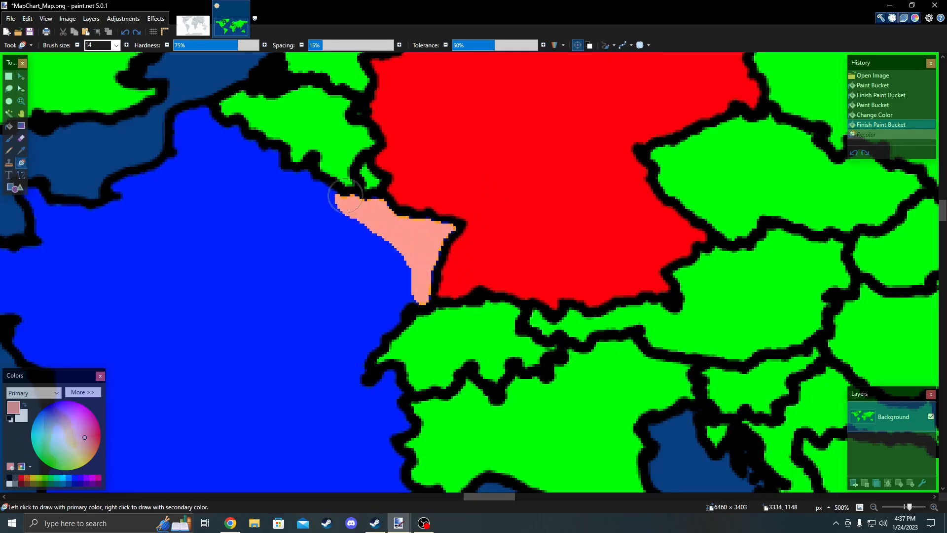
{"action": "left_click_drag", "start_coordinate": [347, 197], "coordinate": [268, 202]}
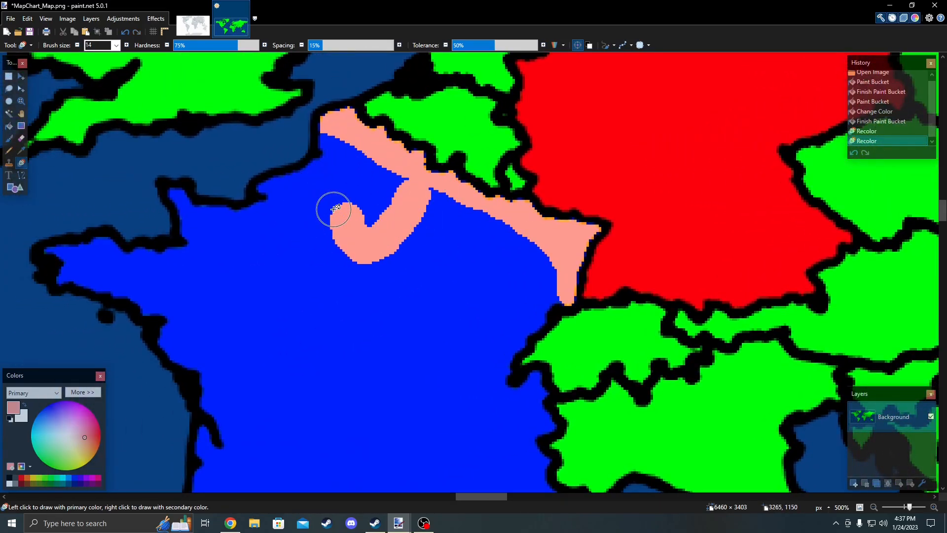
{"action": "left_click", "coordinate": [336, 208]}
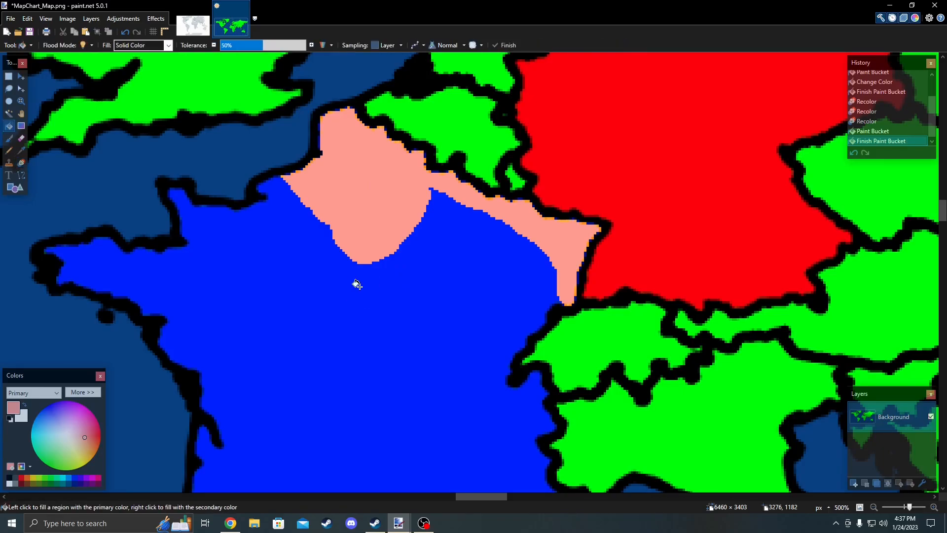
{"action": "mouse_move", "coordinate": [217, 280]}
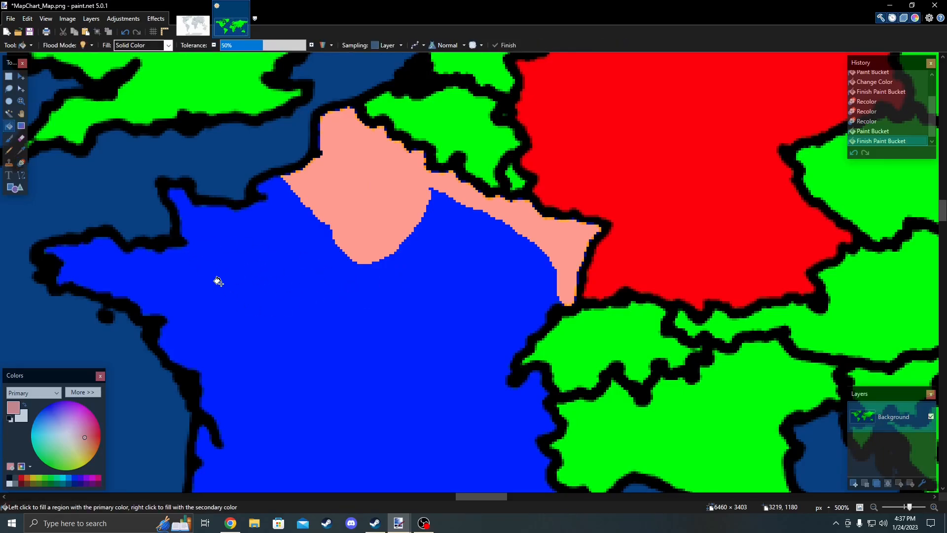
{"action": "mouse_move", "coordinate": [250, 338]}
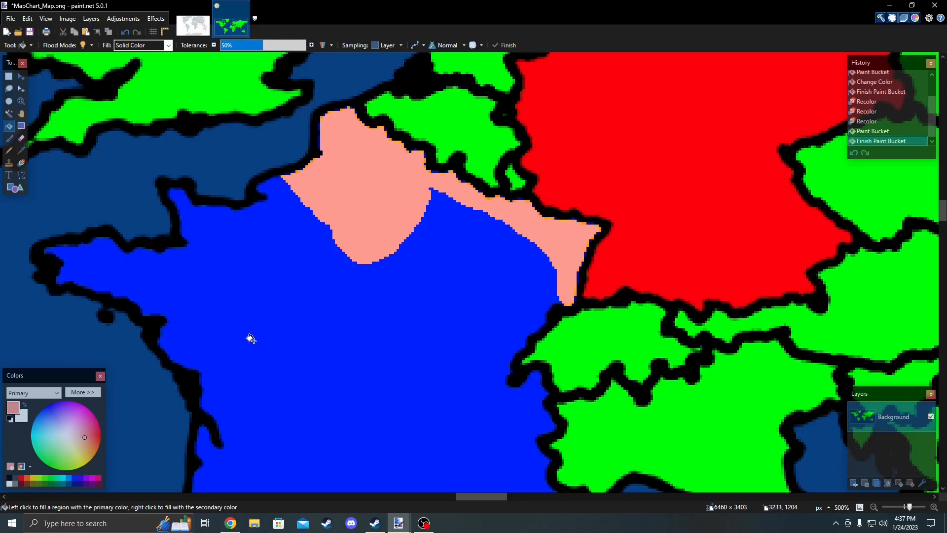
{"action": "mouse_move", "coordinate": [432, 396]}
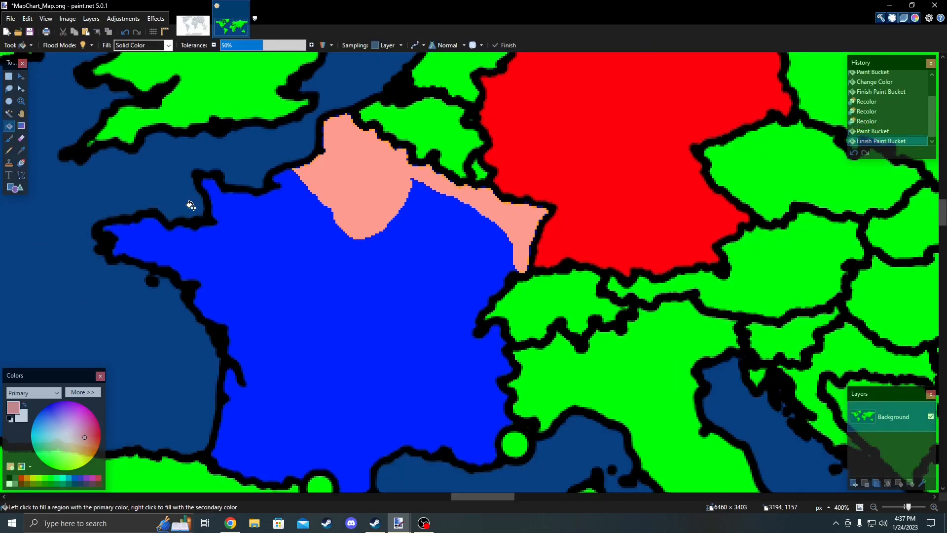
{"action": "mouse_move", "coordinate": [370, 149]}
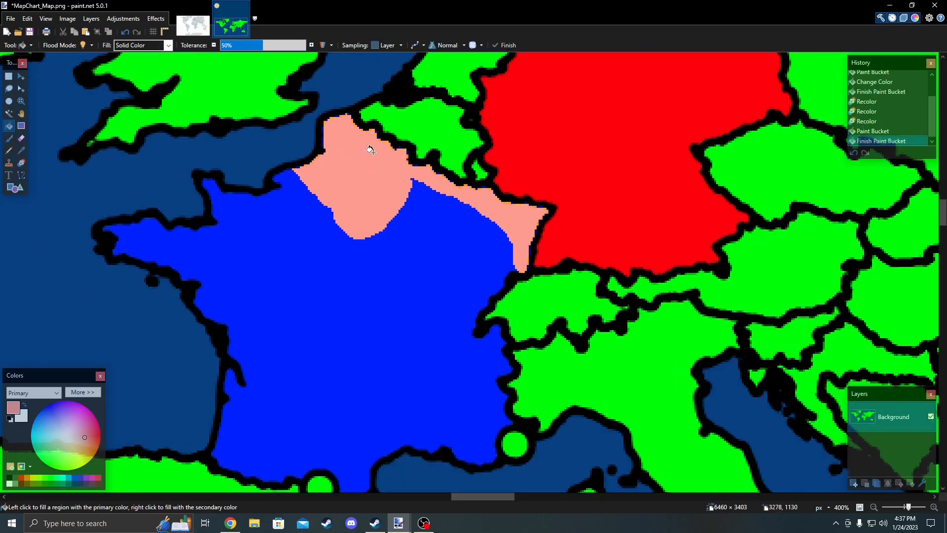
{"action": "mouse_move", "coordinate": [372, 208]}
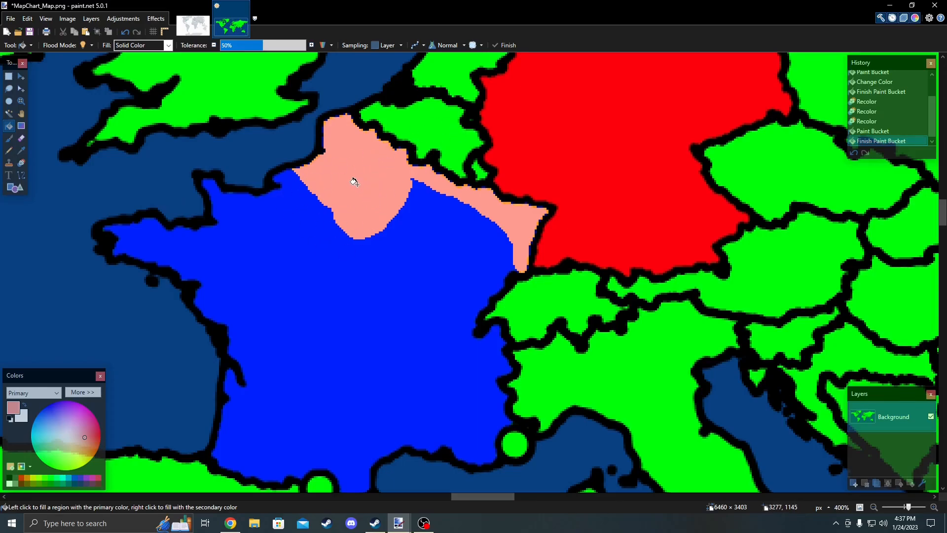
{"action": "mouse_move", "coordinate": [20, 151]}
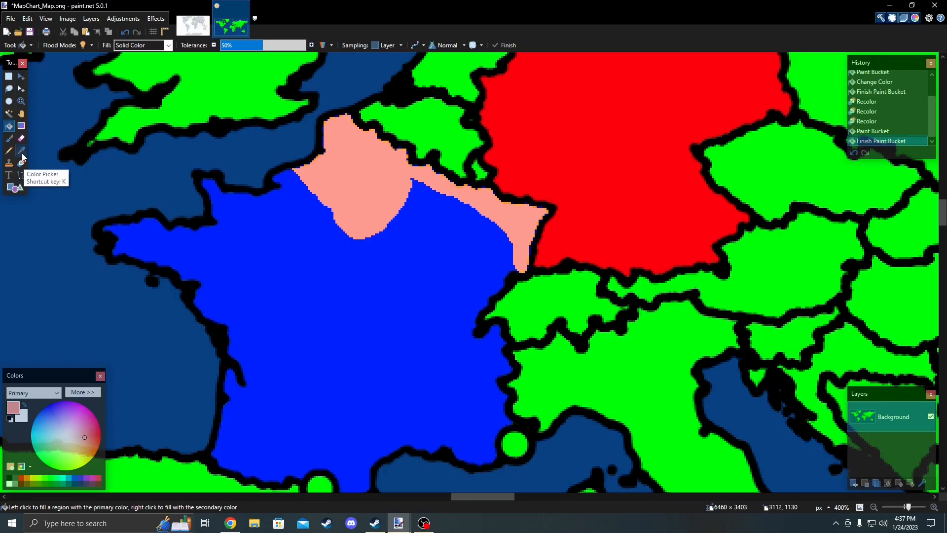
Sample a colour from the map and bucket-fill the remaining blue part of France
{"action": "left_click", "coordinate": [21, 151]}
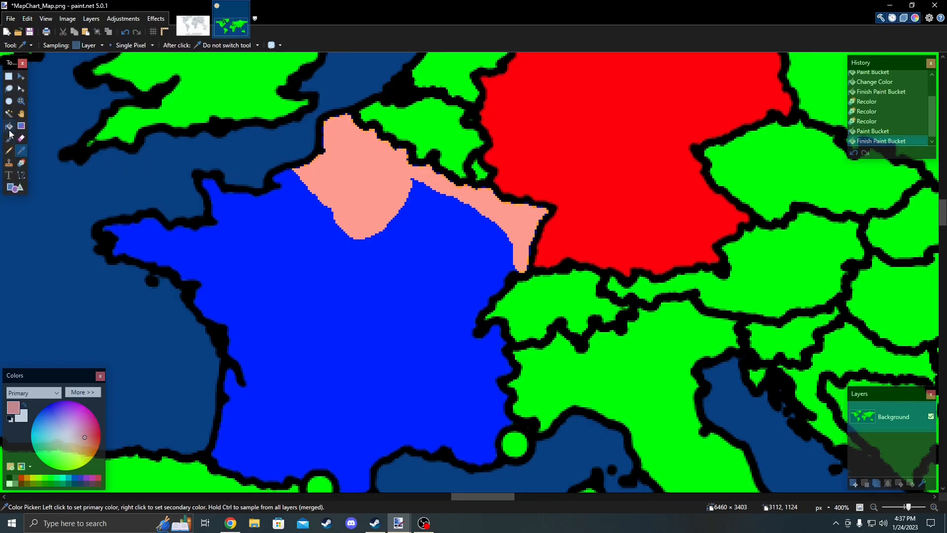
{"action": "left_click", "coordinate": [338, 363]}
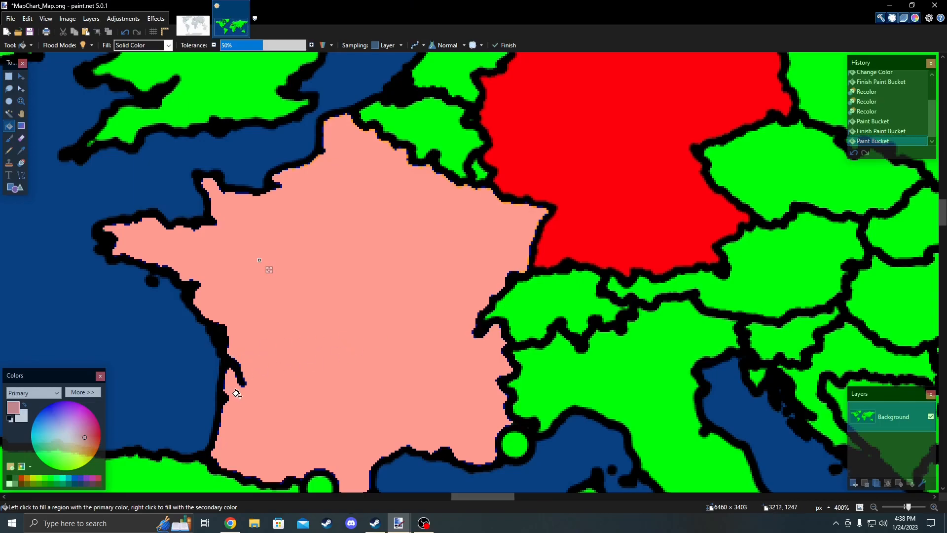
{"action": "left_click", "coordinate": [283, 422]}
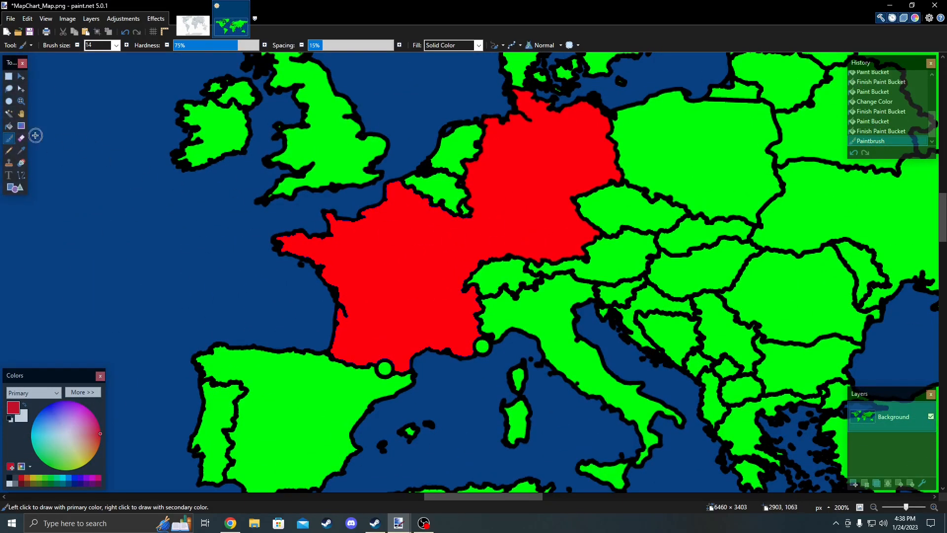
Sample green from the map and fill the red France–Germany area green
{"action": "left_click", "coordinate": [400, 262]}
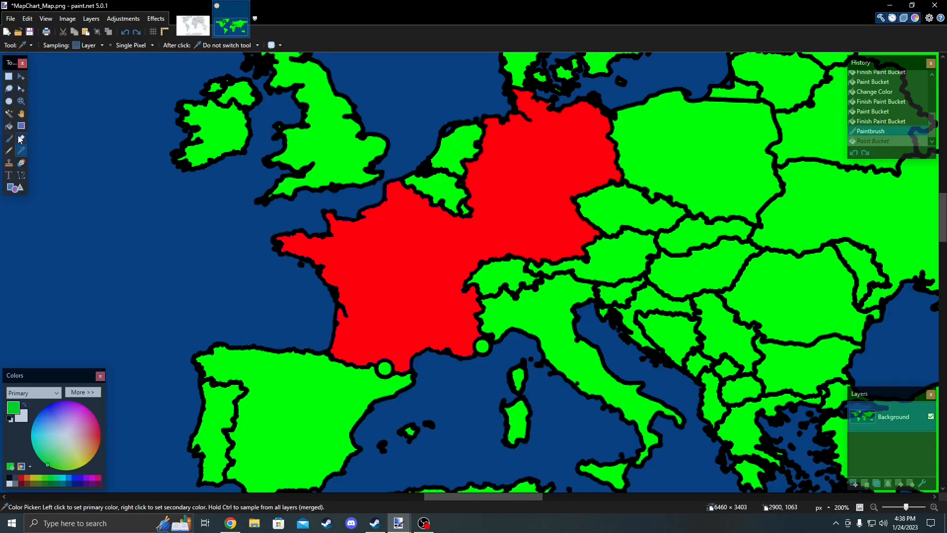
{"action": "left_click", "coordinate": [401, 248]}
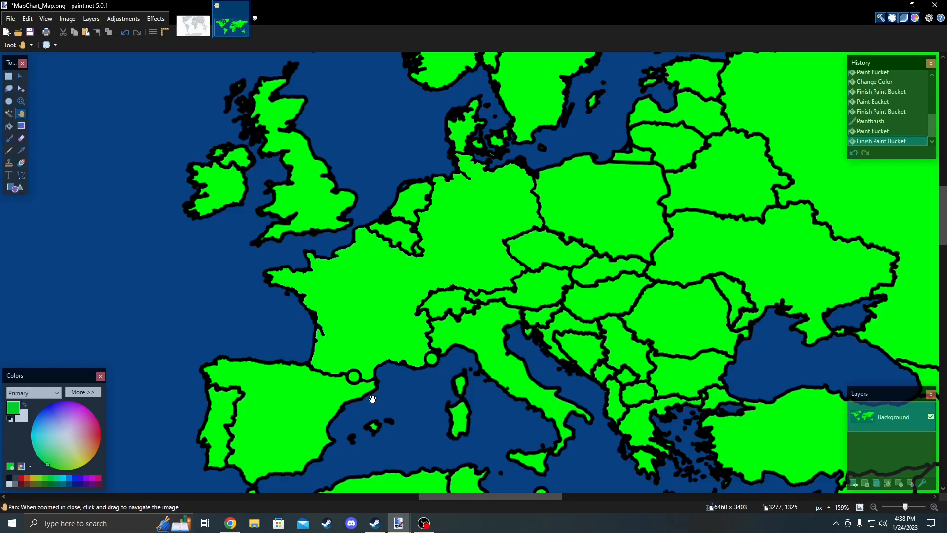
{"action": "mouse_move", "coordinate": [389, 376]}
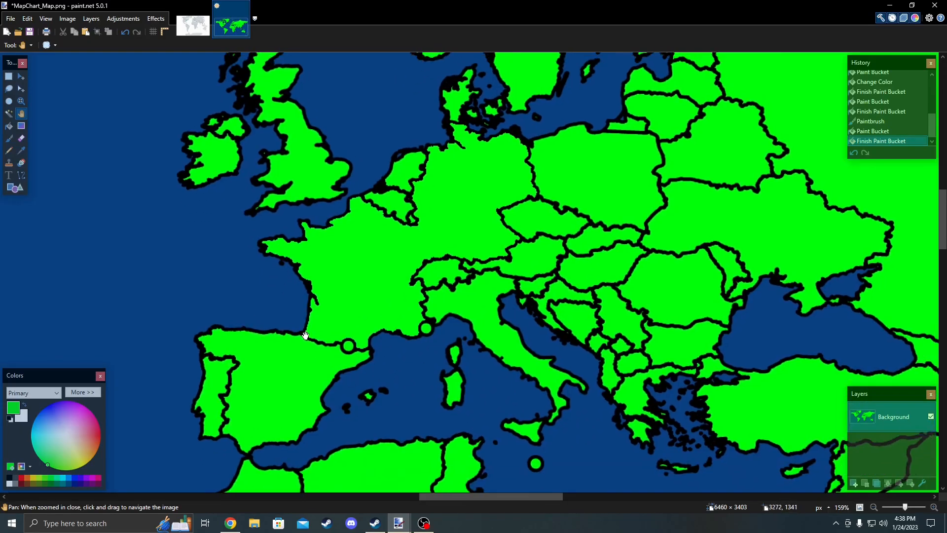
{"action": "left_click_drag", "start_coordinate": [305, 336], "coordinate": [450, 441]}
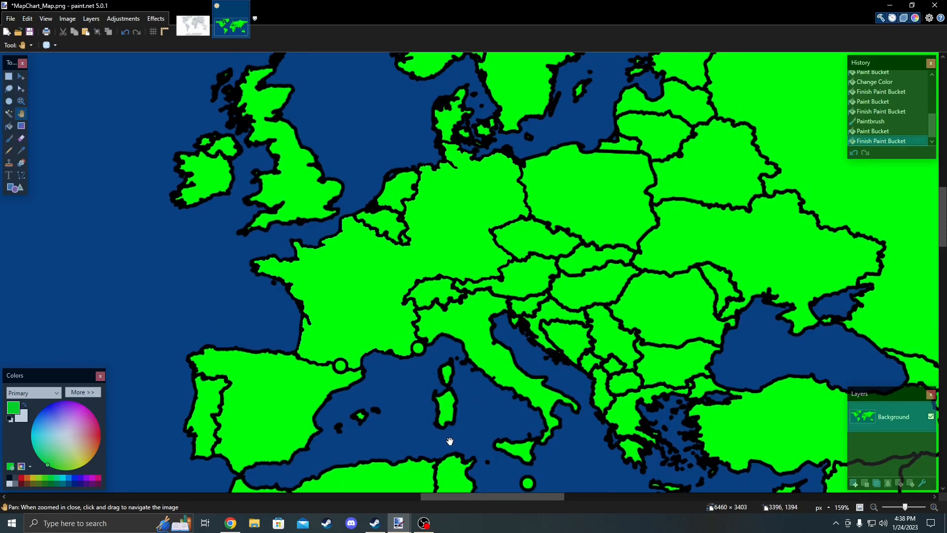